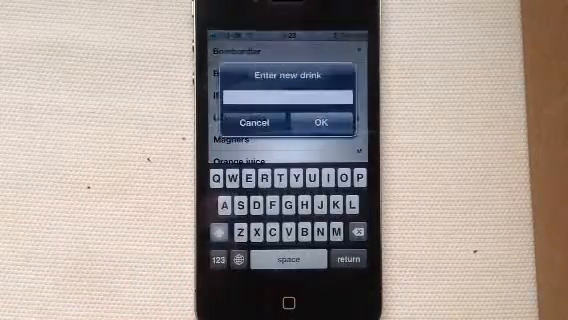
Step: Type 'Coke' as the new drink's name
text(Col)
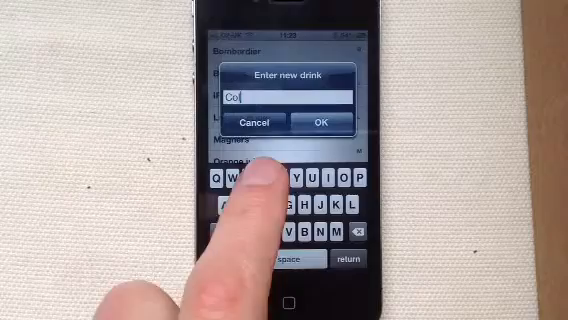
text(ke)
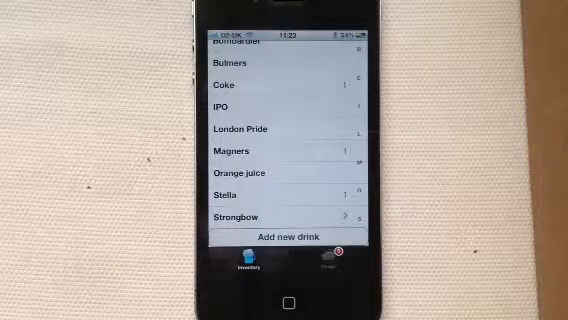
click(327, 263)
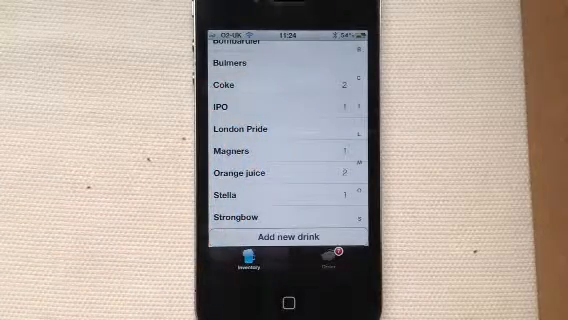
Step: Show the order list: Coke 2, IPO 1, Magners 1, Orange juice 2, Stella 1
click(326, 264)
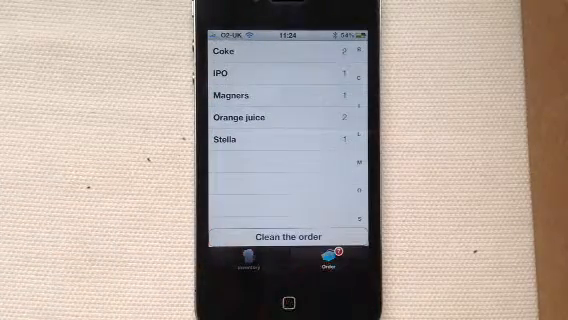